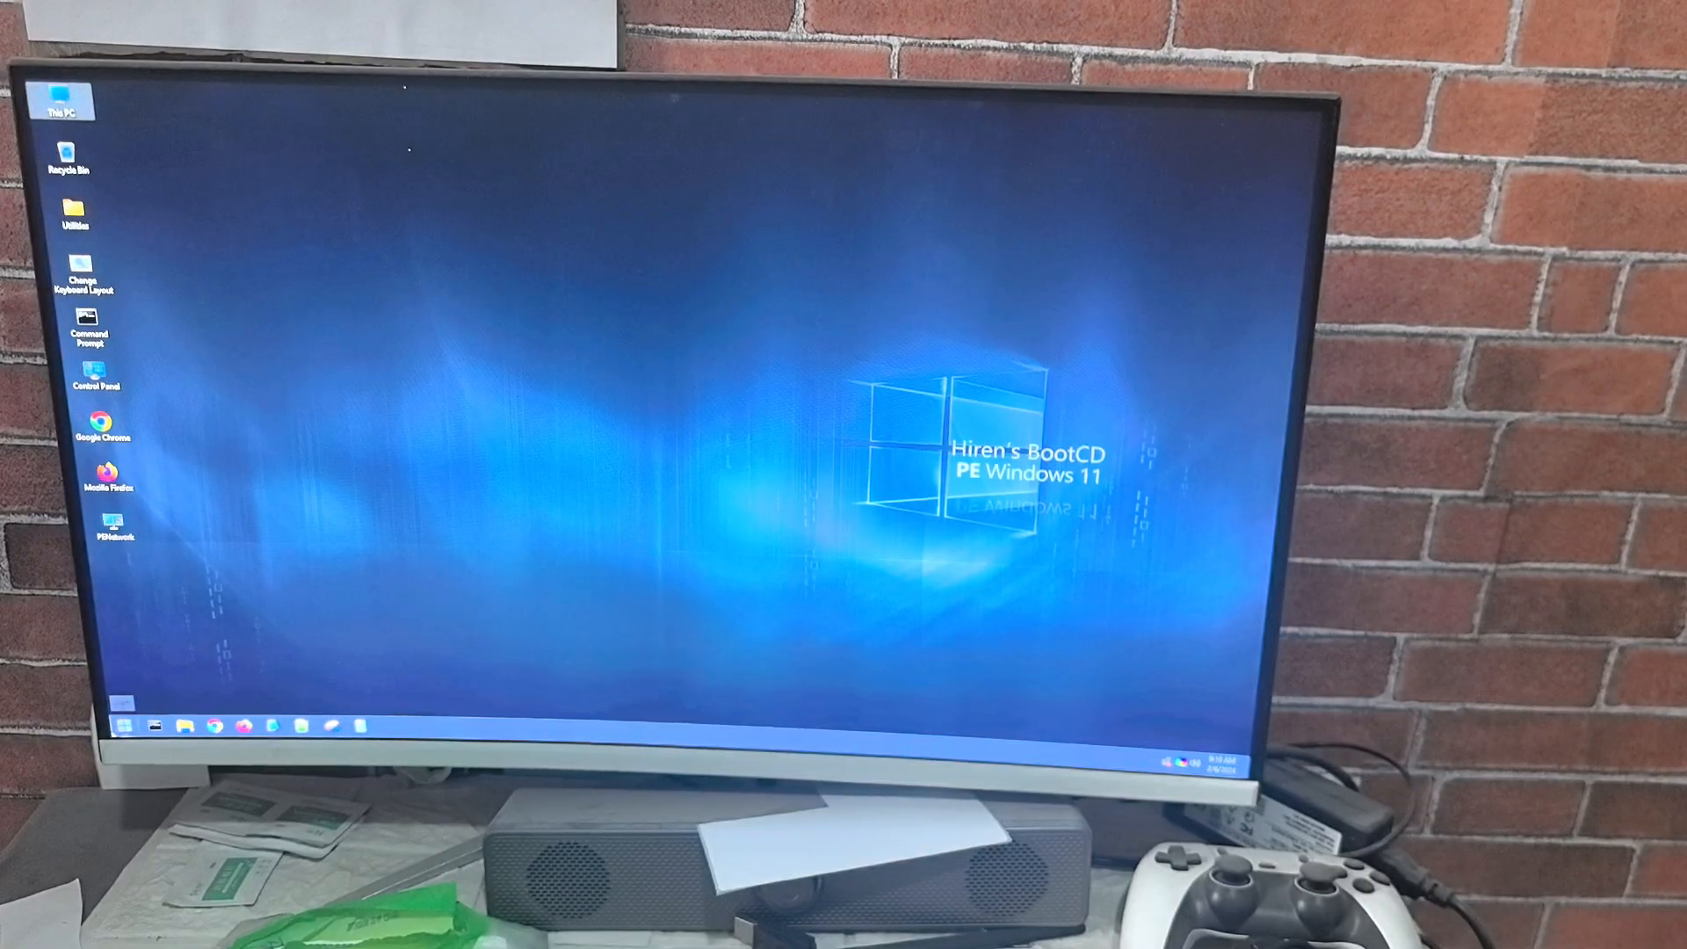
# Launch DiskGenius from its desktop shortcut in Hiren's BootCD PE.
pyautogui.click(126, 724)
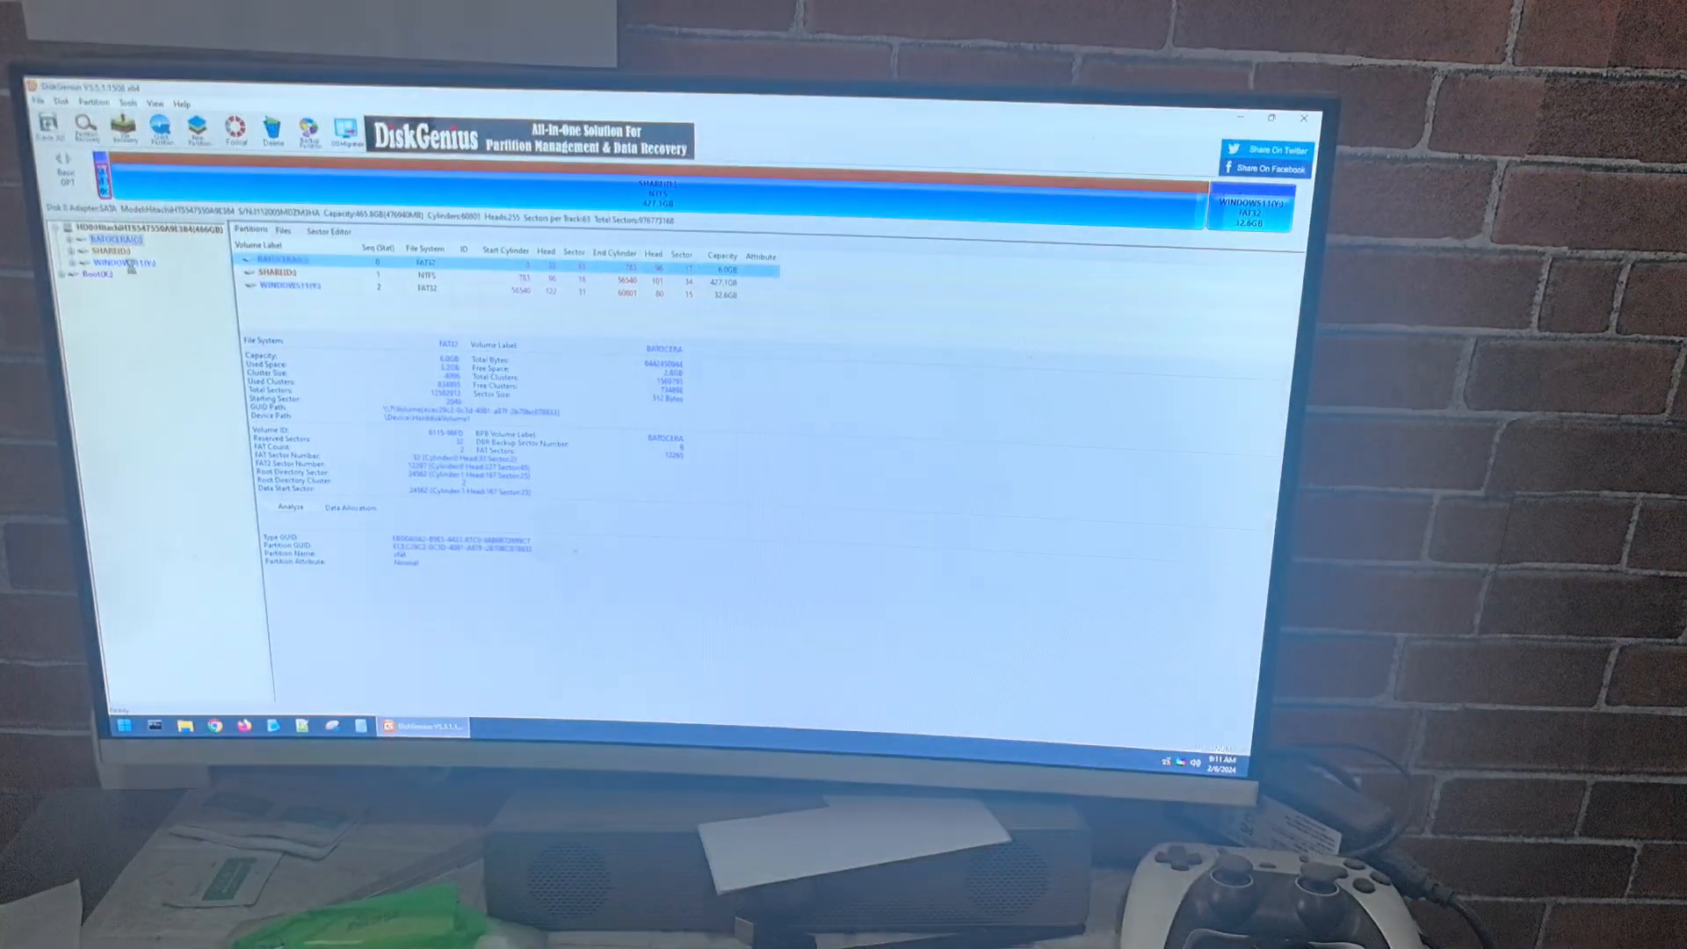
# Choose Restore Partition From Image File for the BATOCERA partition.
pyautogui.rightClick(107, 239)
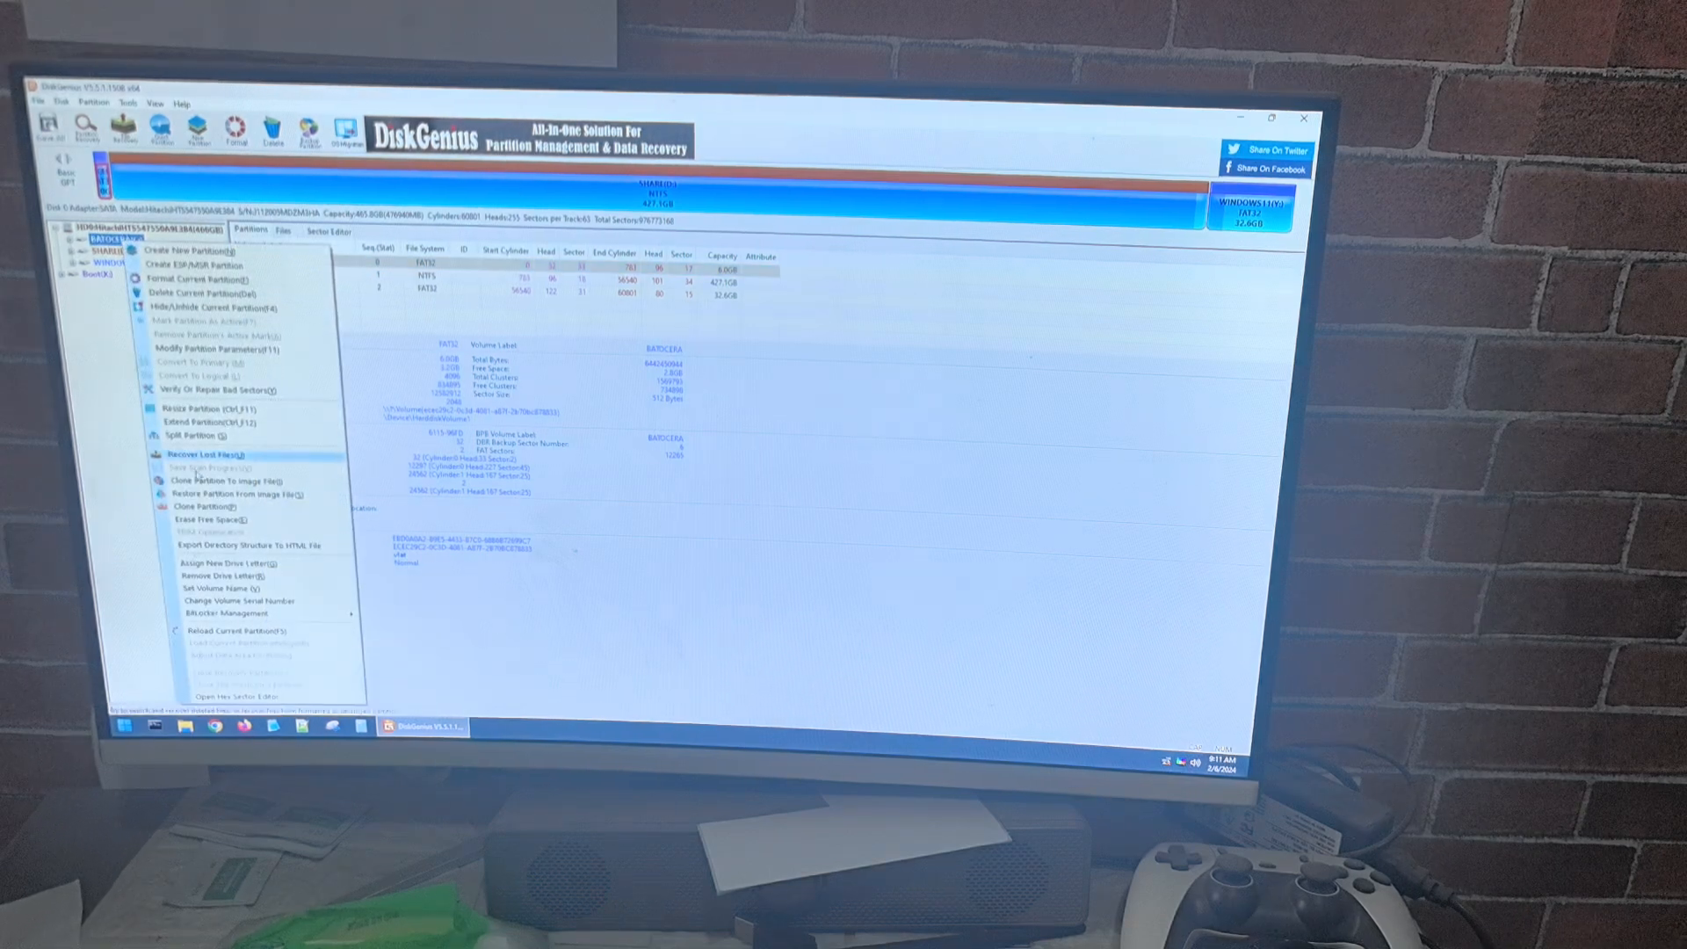
pyautogui.moveTo(233, 494)
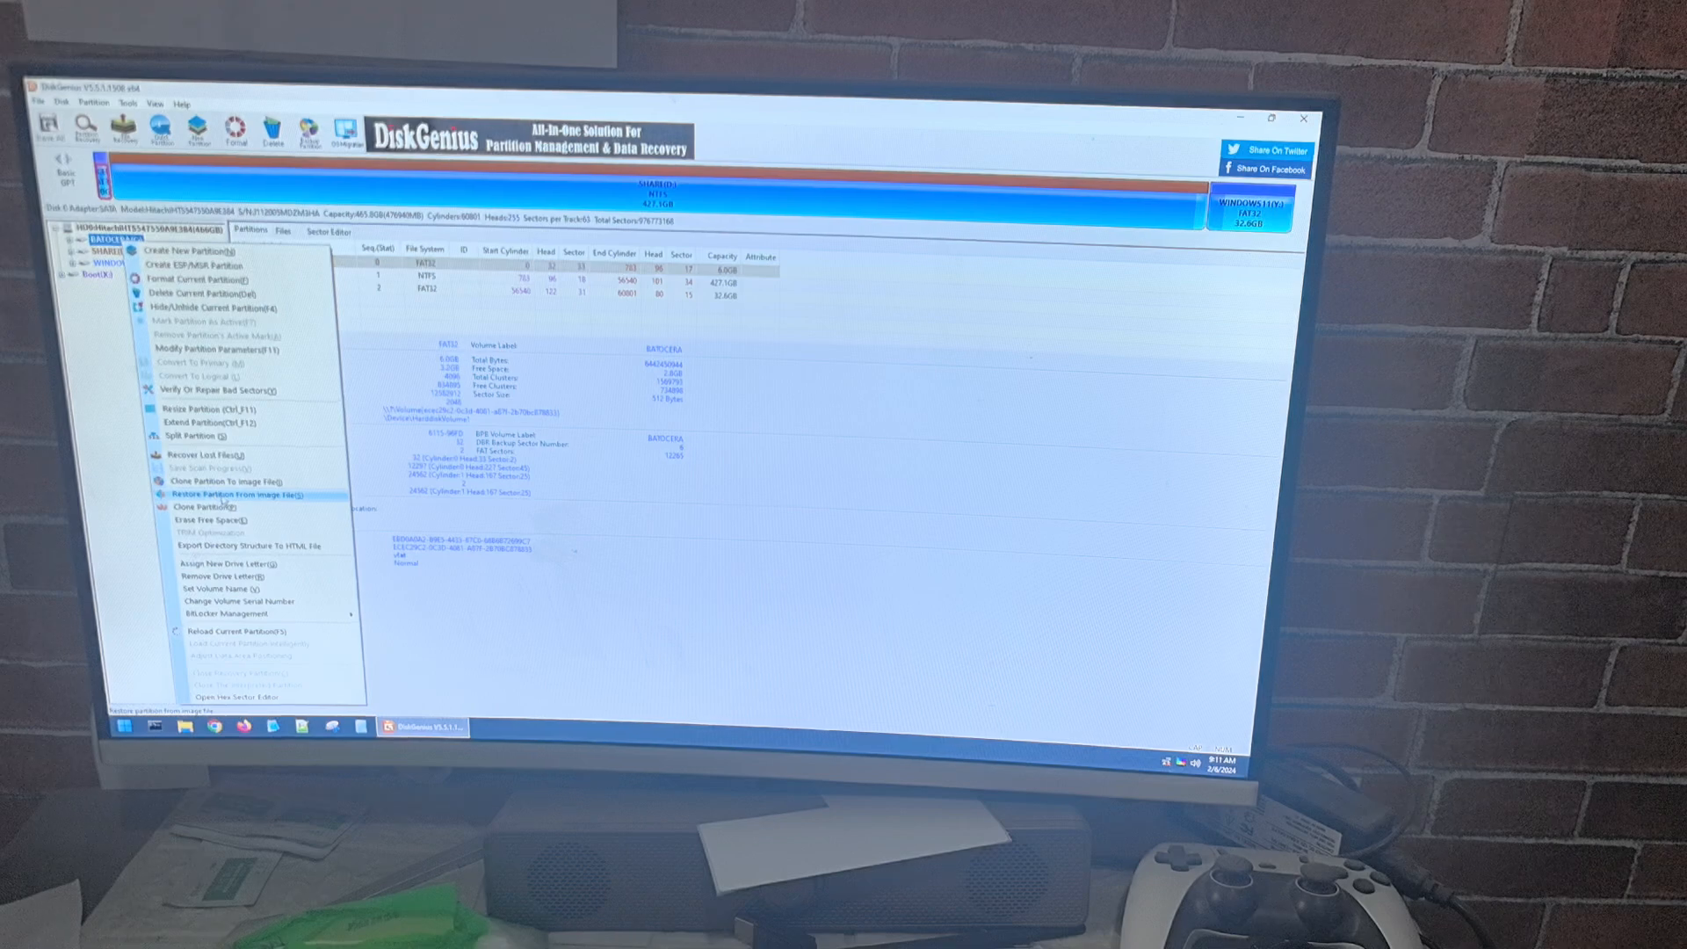
pyautogui.click(218, 494)
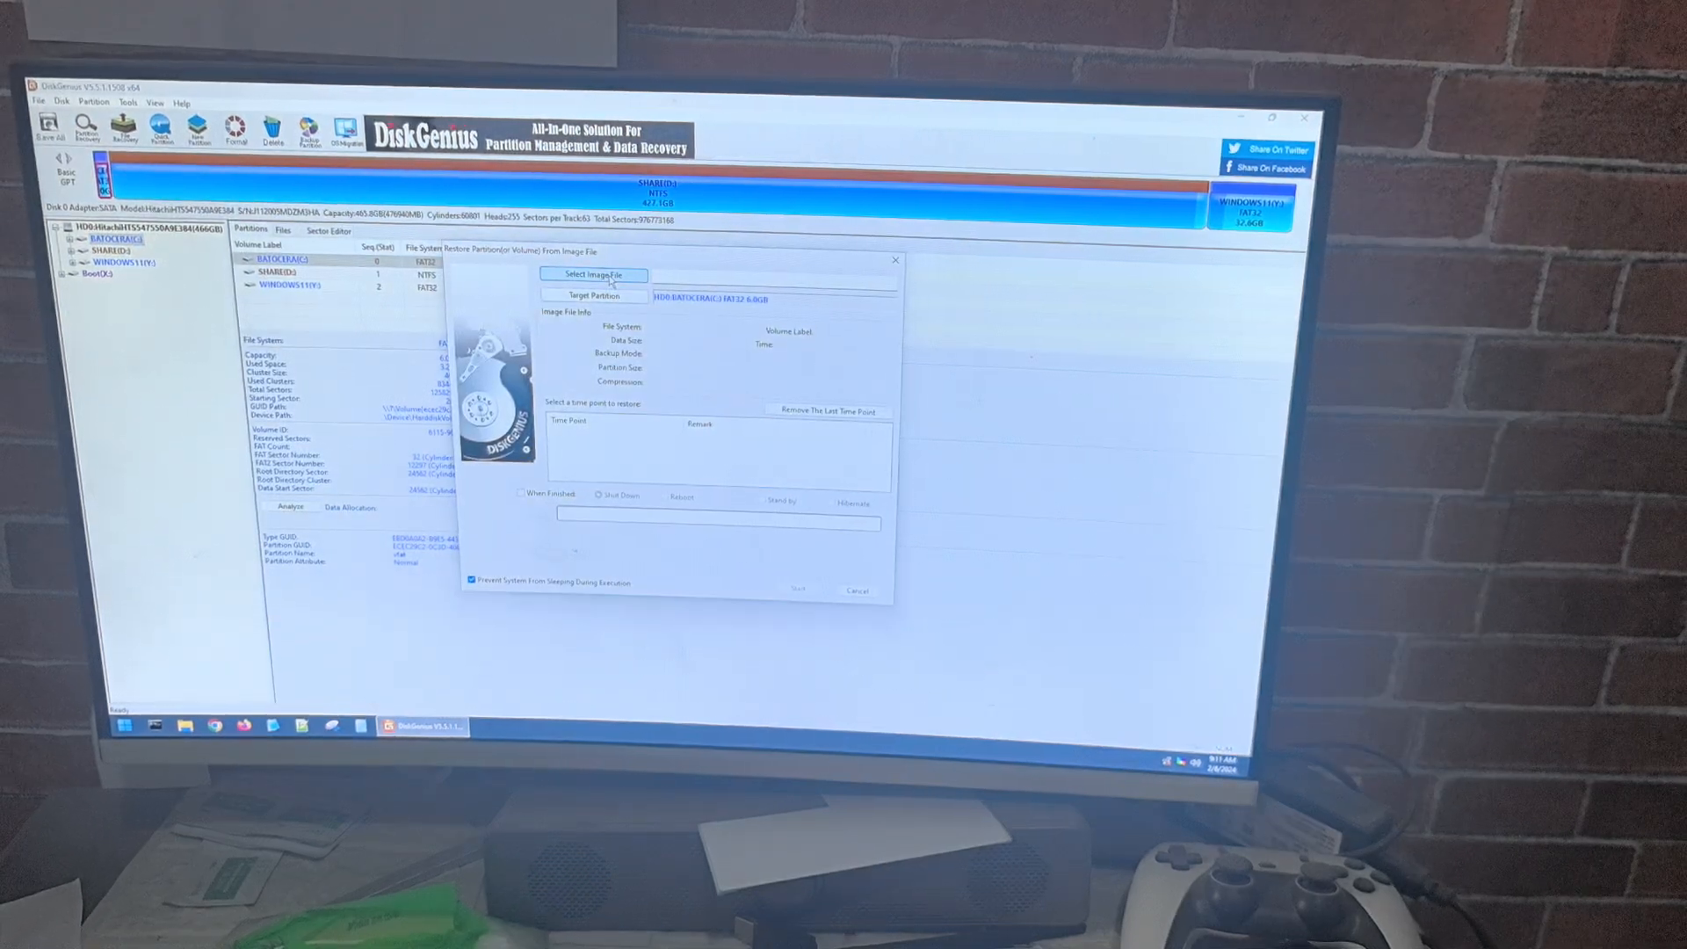
# Restore BATOCERA from the batocera backup image, confirming overwrite and unmount.
pyautogui.click(594, 275)
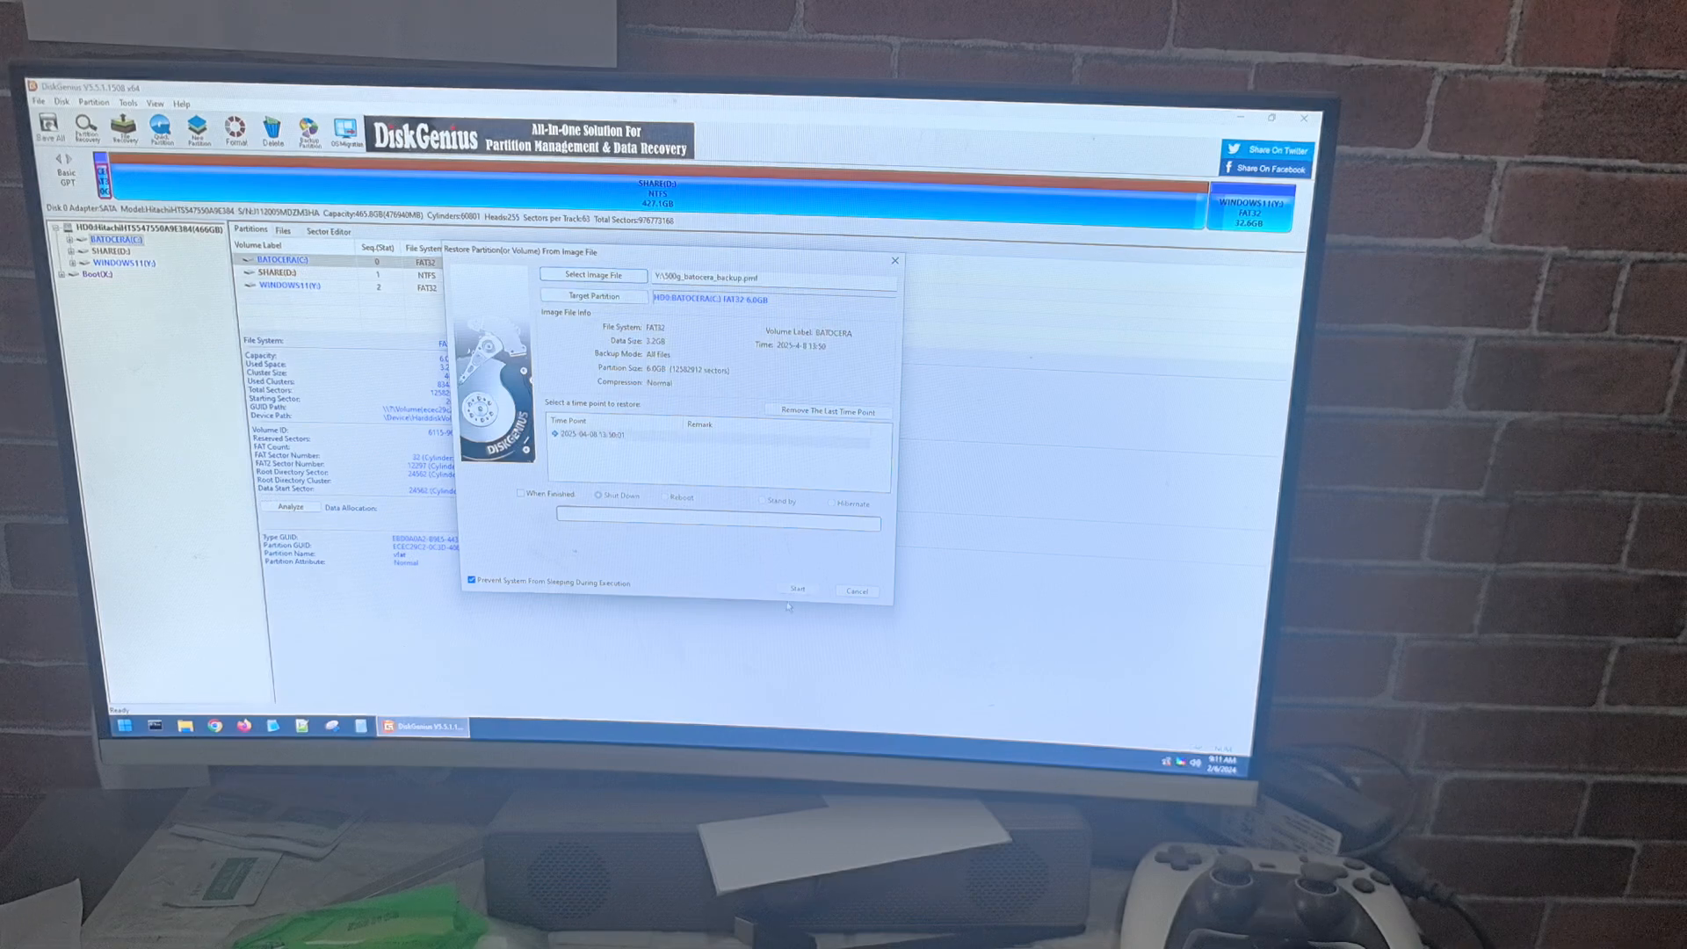
pyautogui.click(796, 589)
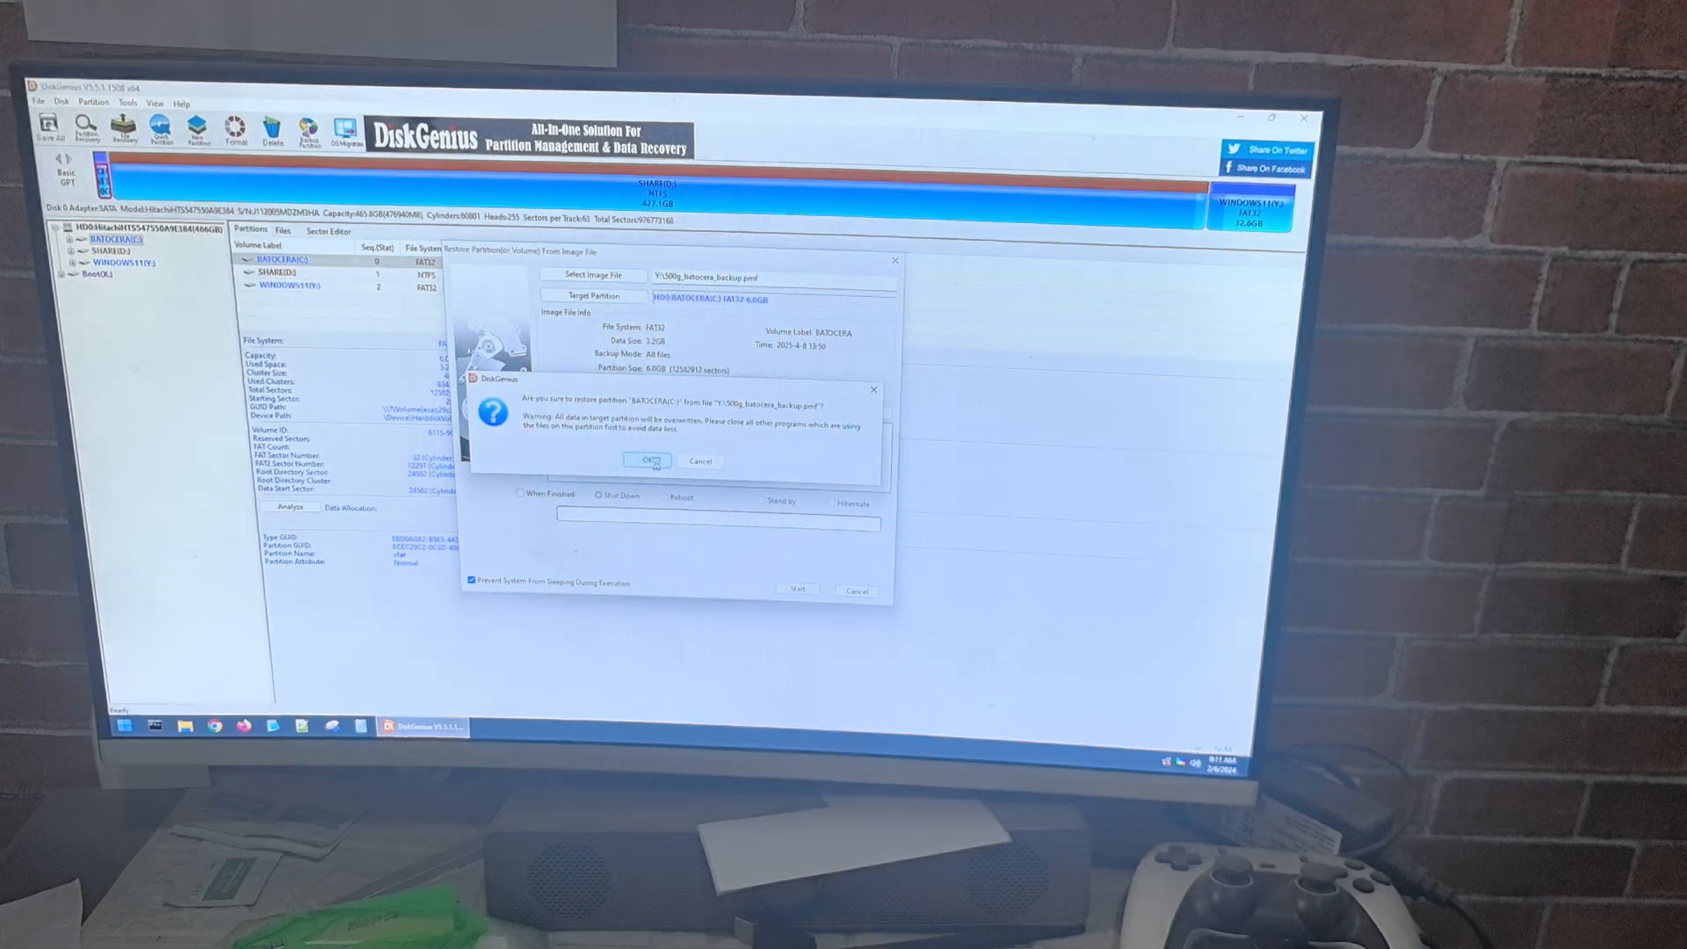
pyautogui.click(646, 460)
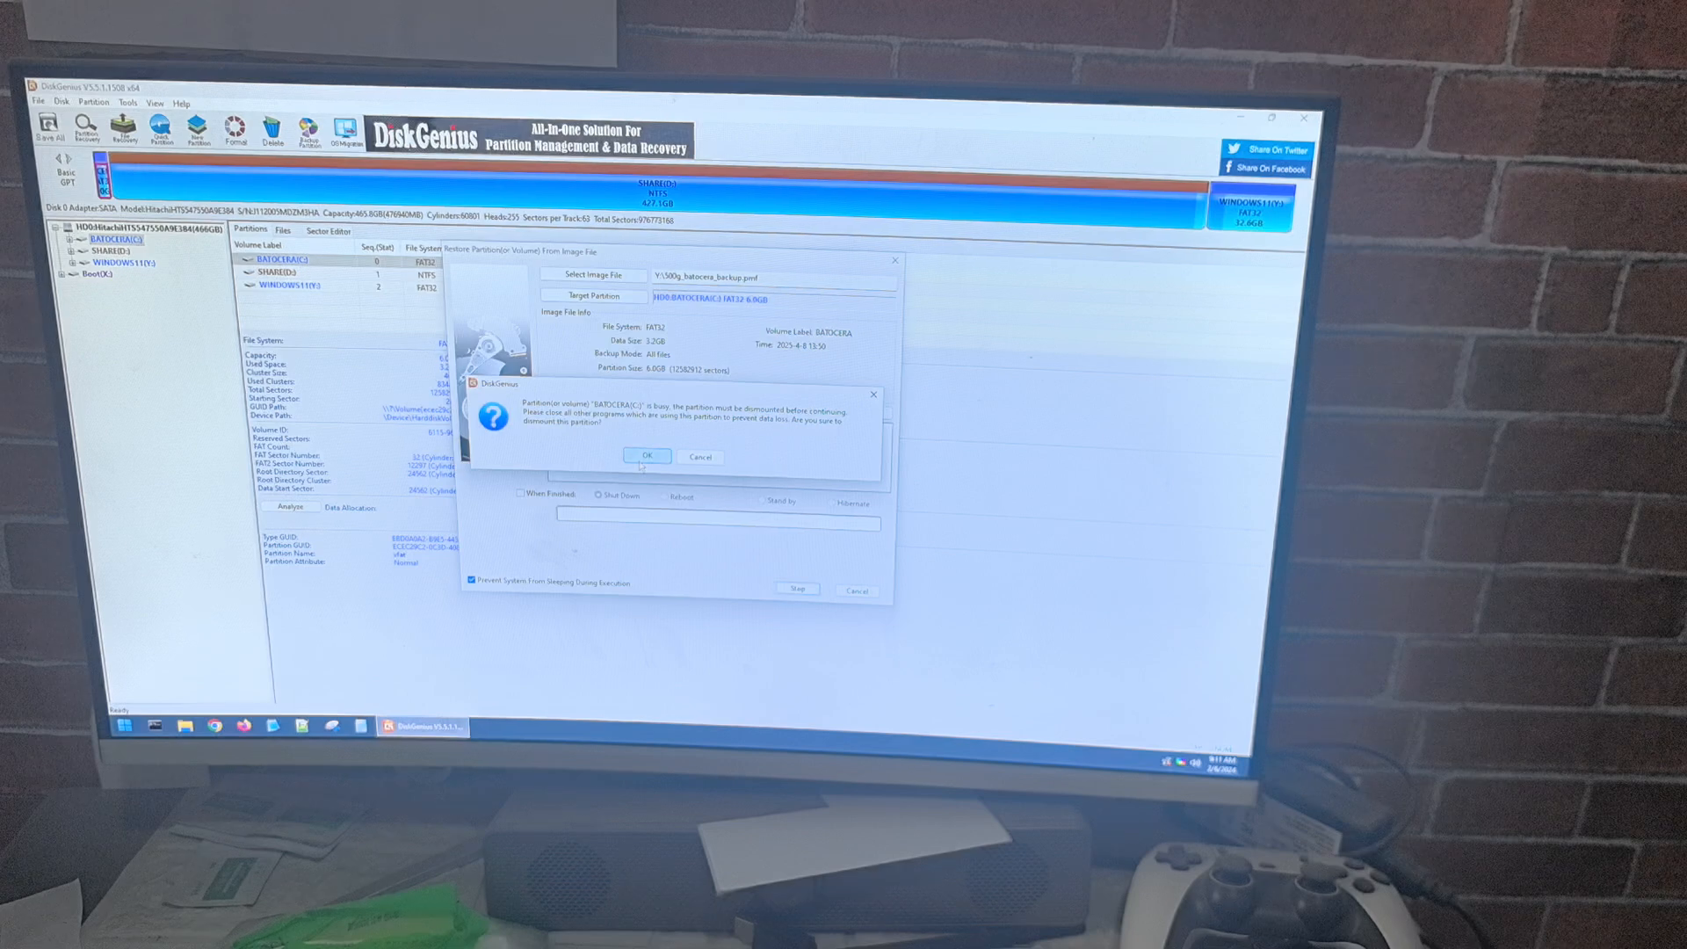
pyautogui.click(646, 456)
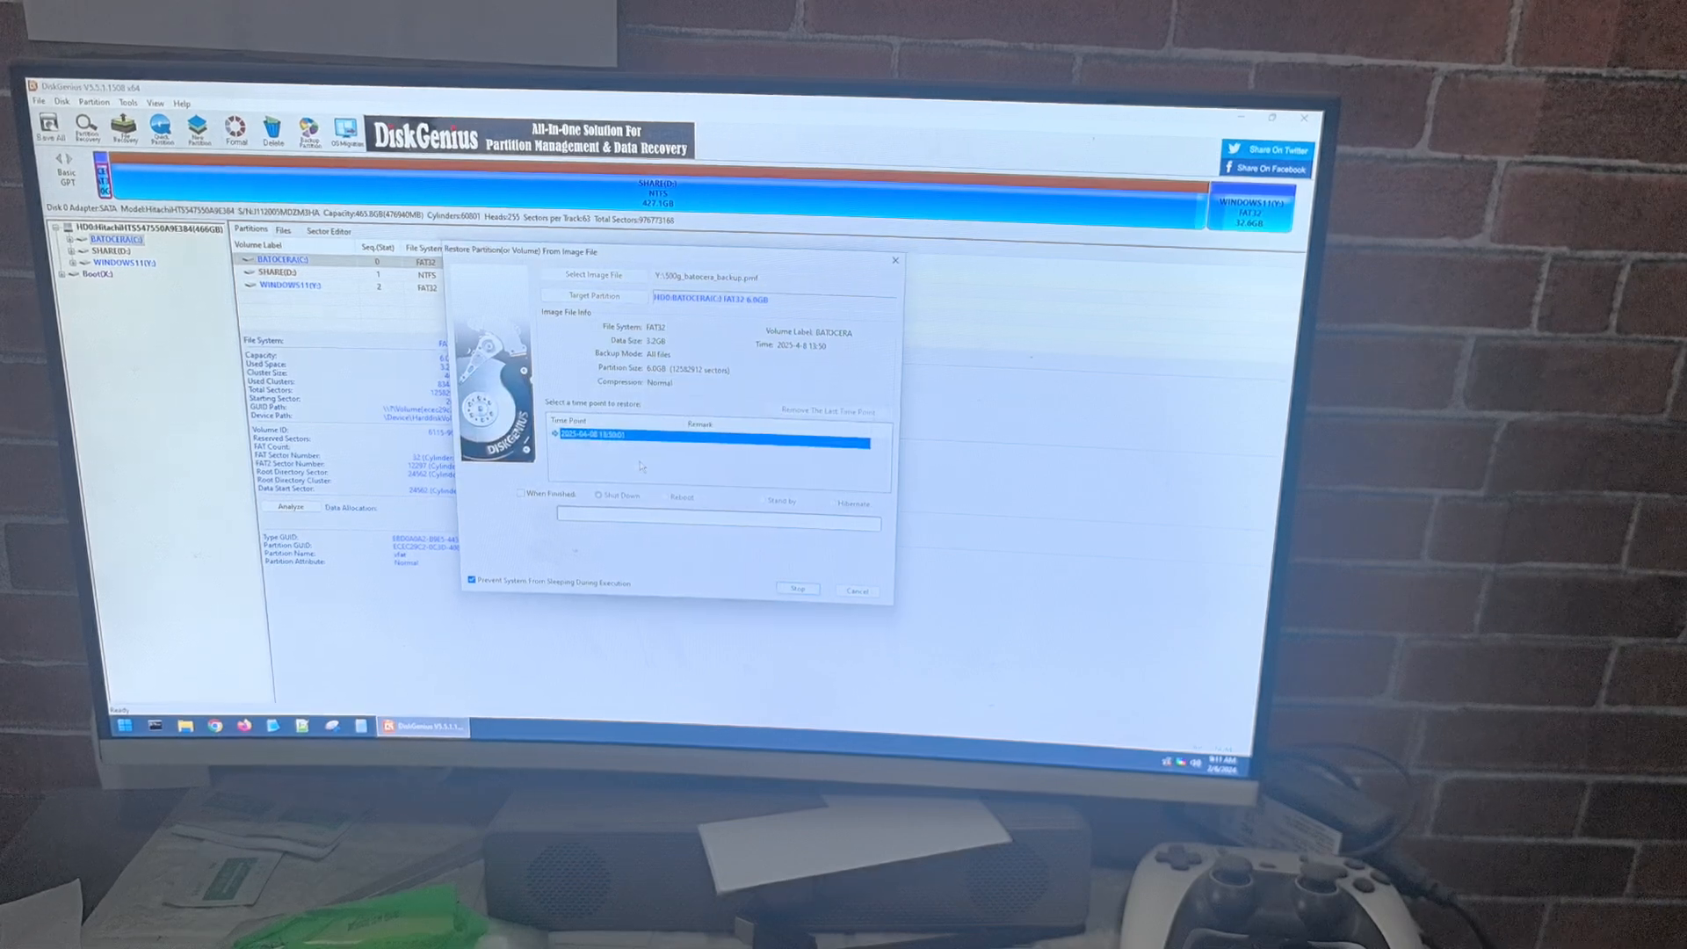
pyautogui.click(797, 589)
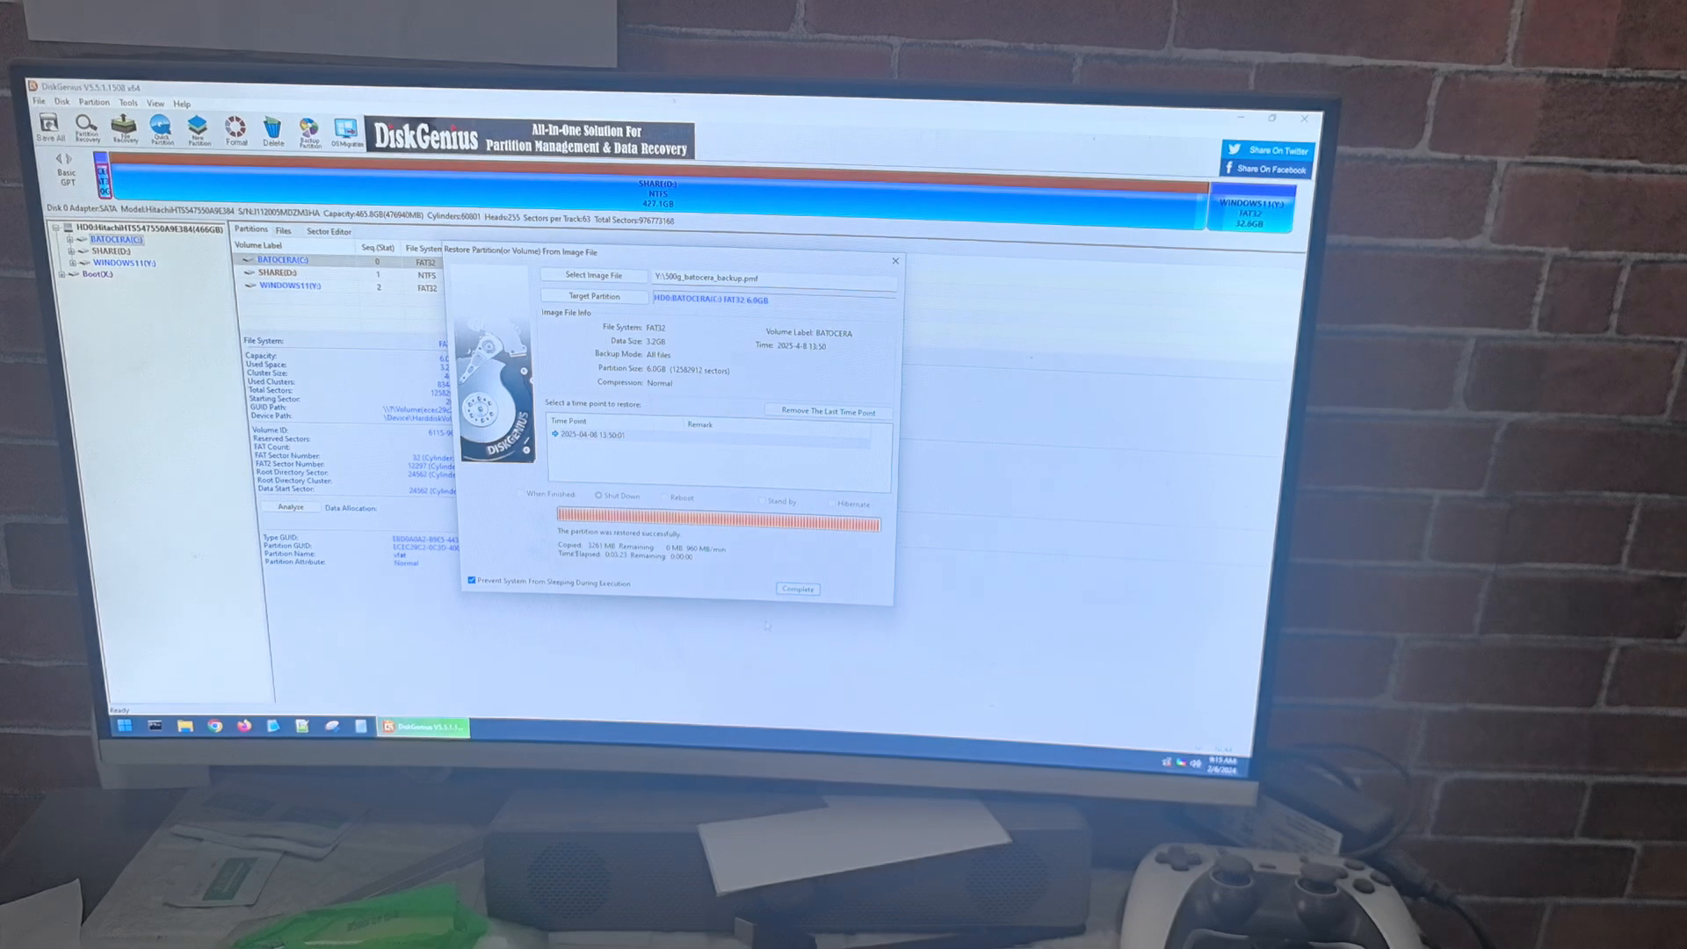
# Close the completed restore dialog with Complete.
pyautogui.click(796, 588)
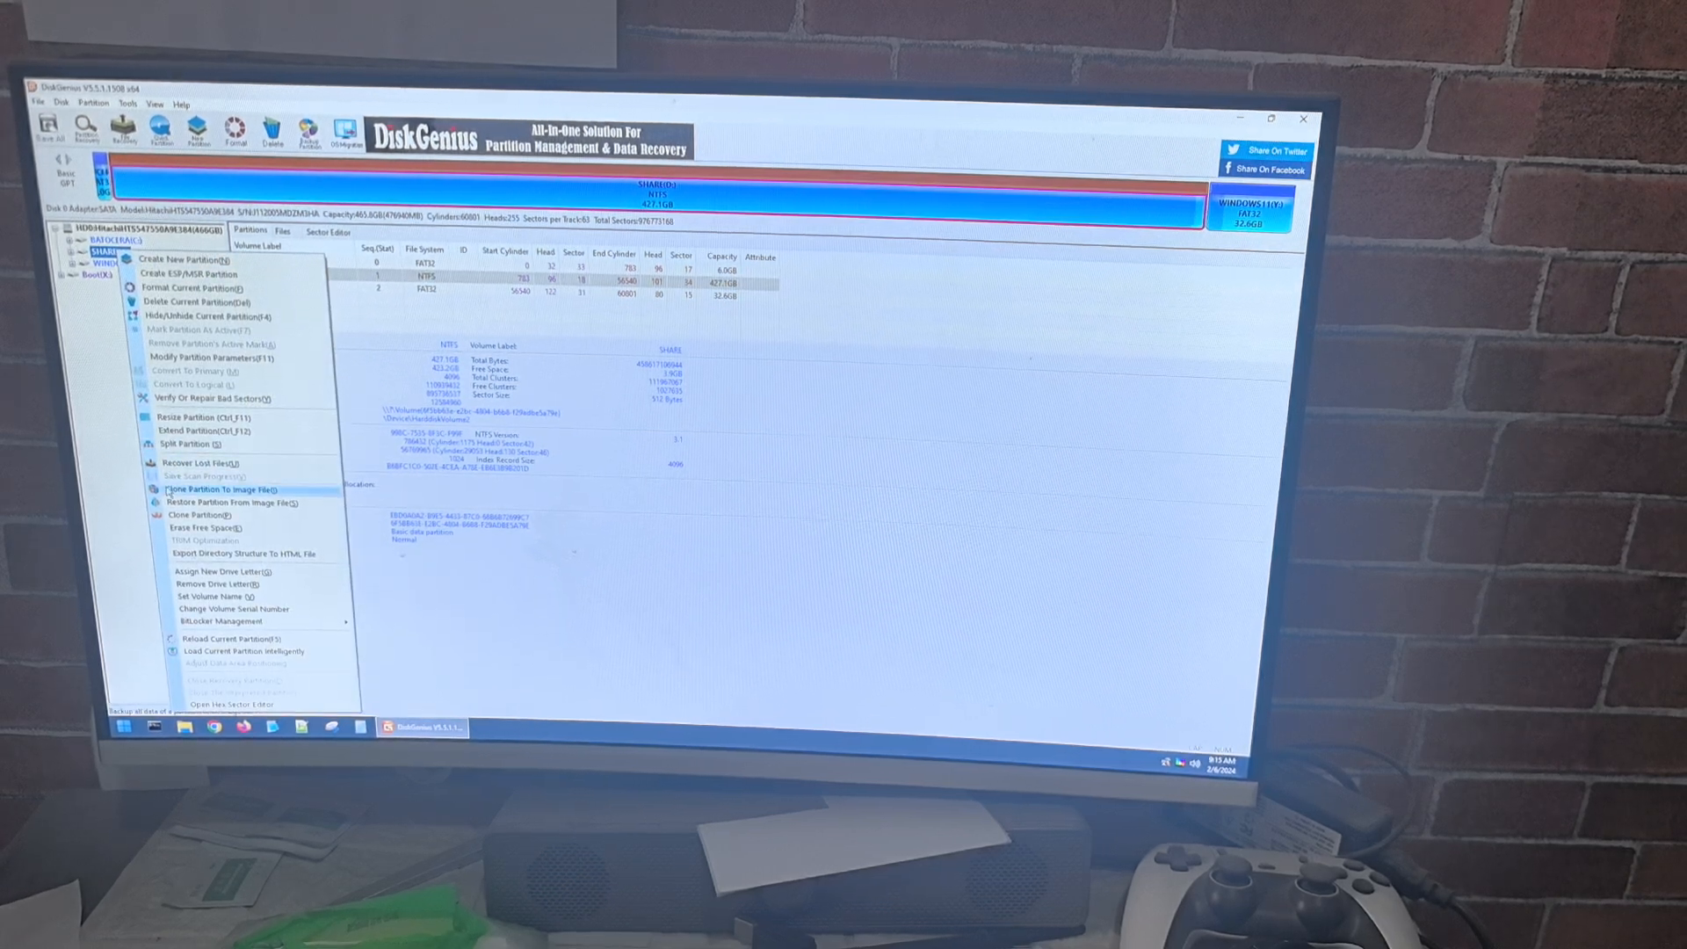
pyautogui.moveTo(215, 358)
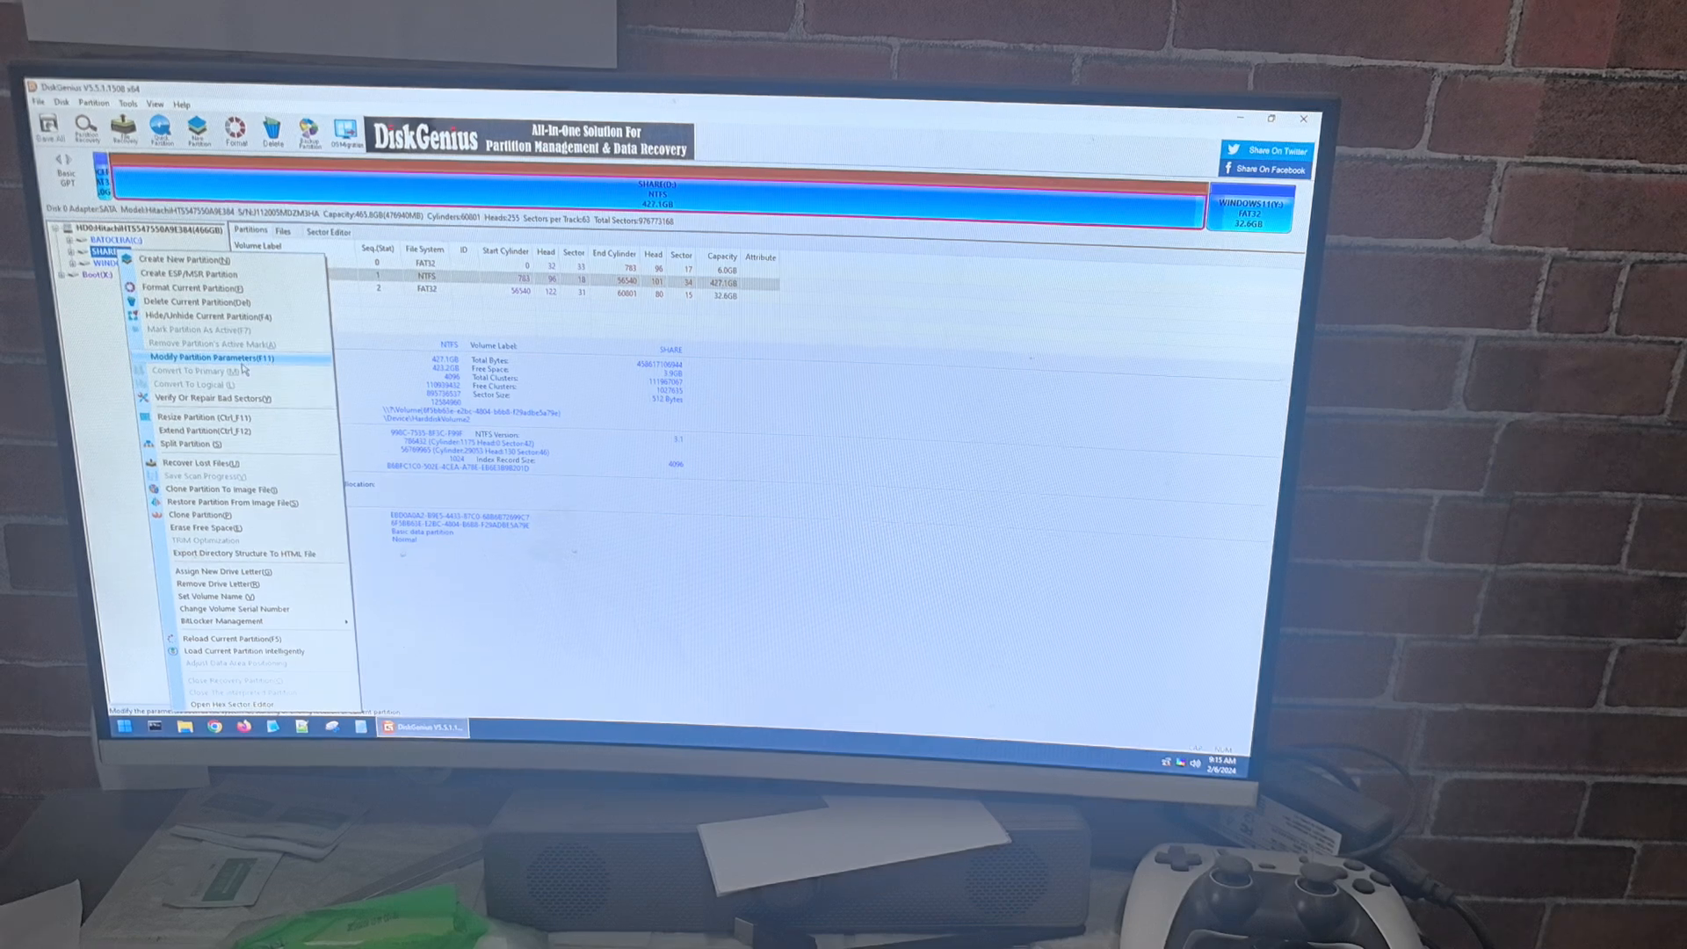
# Generate a new Unique GUID for the SHARED partition and write it to disk.
pyautogui.click(210, 356)
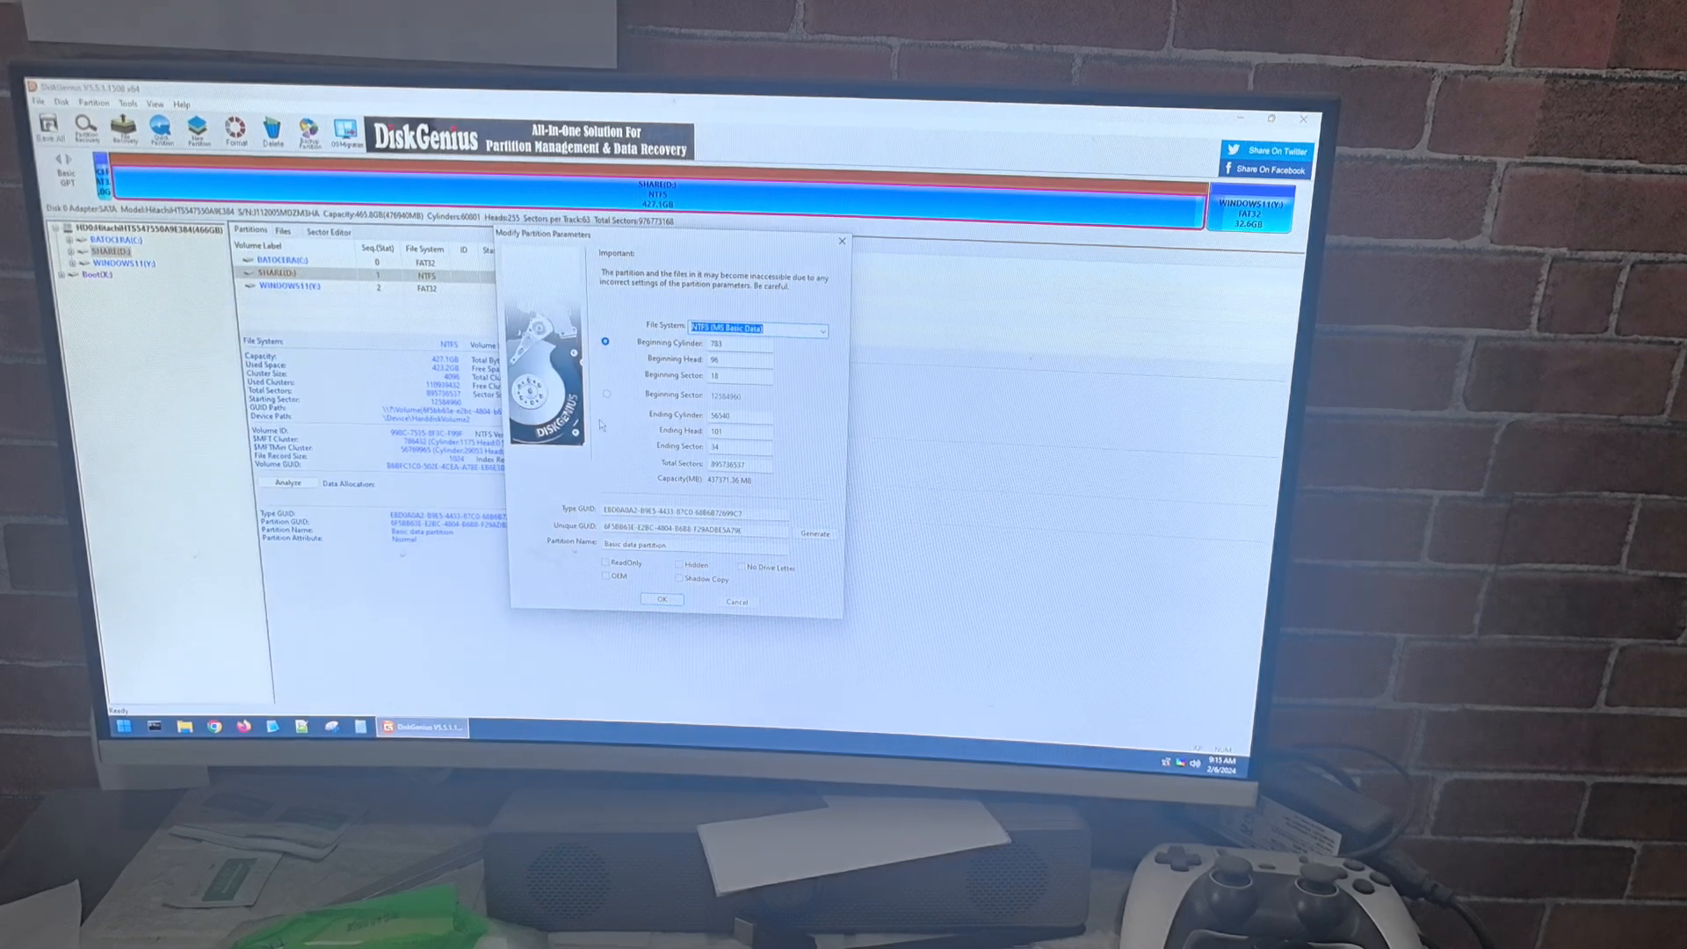
pyautogui.click(815, 533)
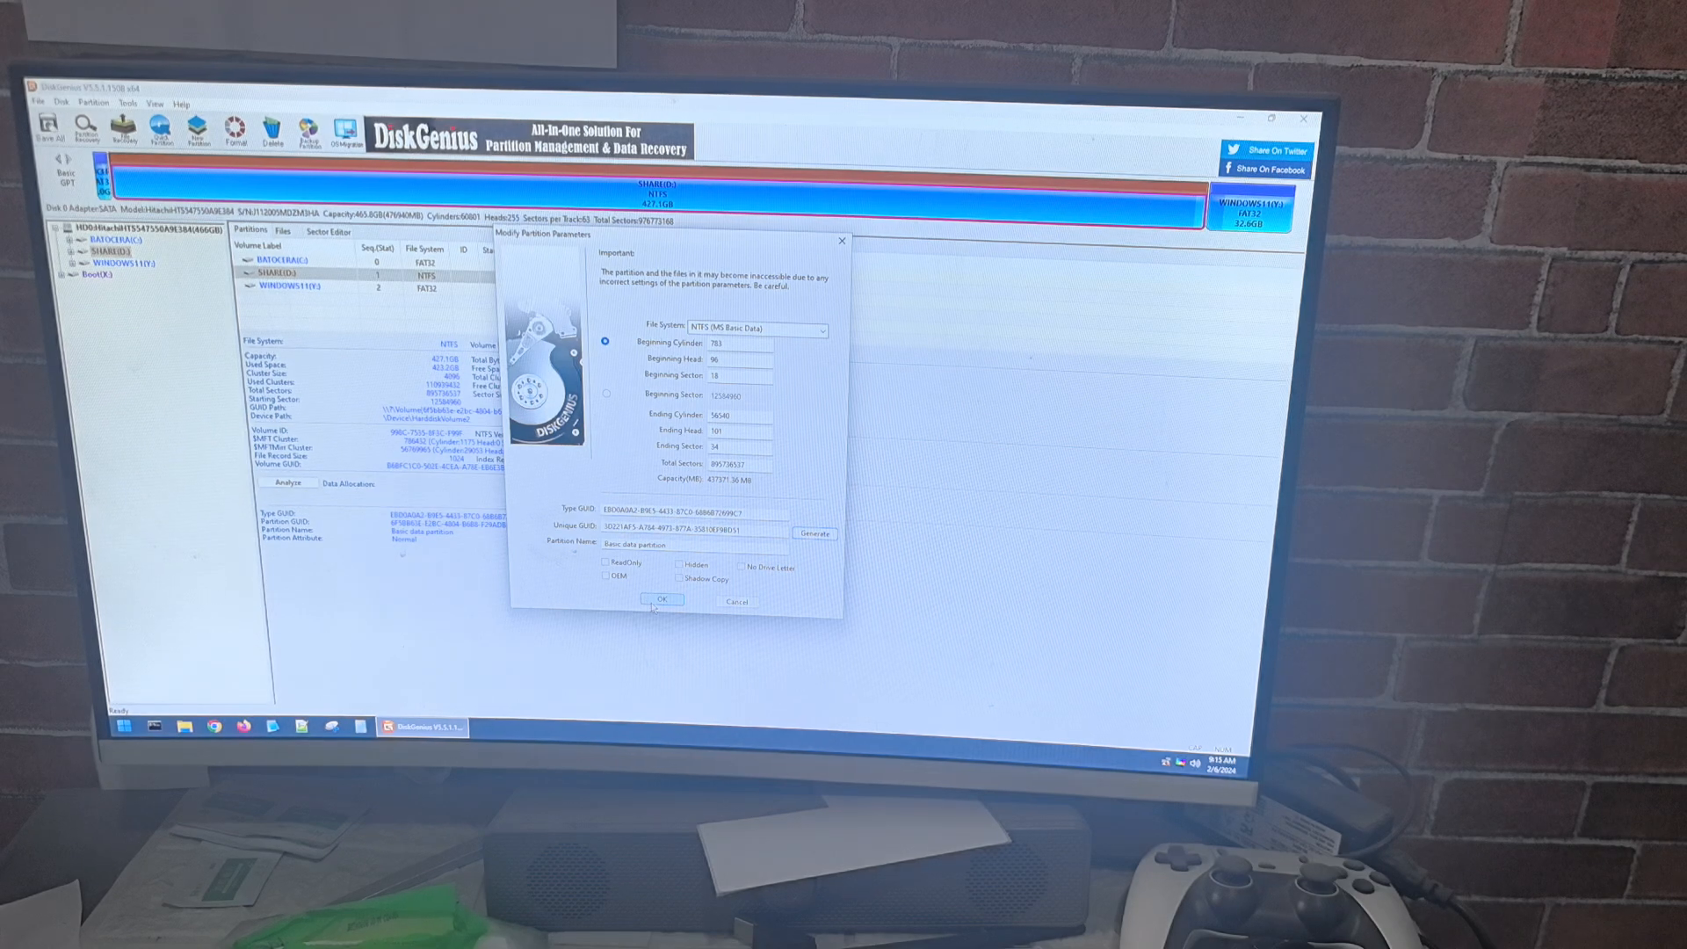
pyautogui.click(661, 600)
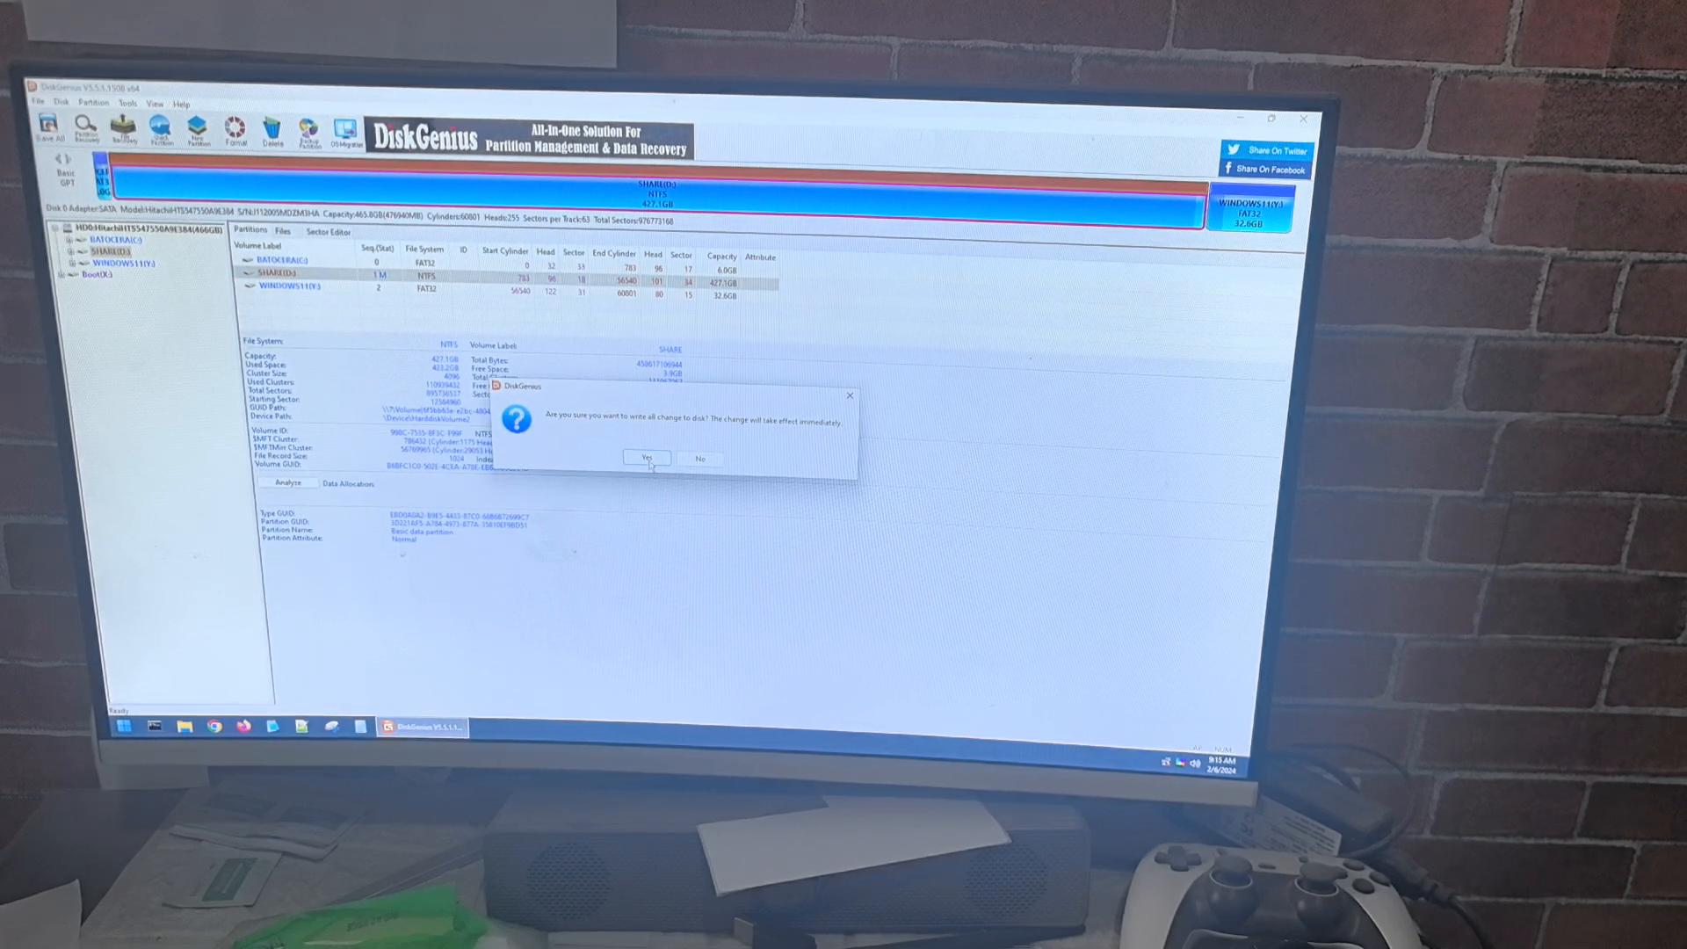
pyautogui.click(647, 459)
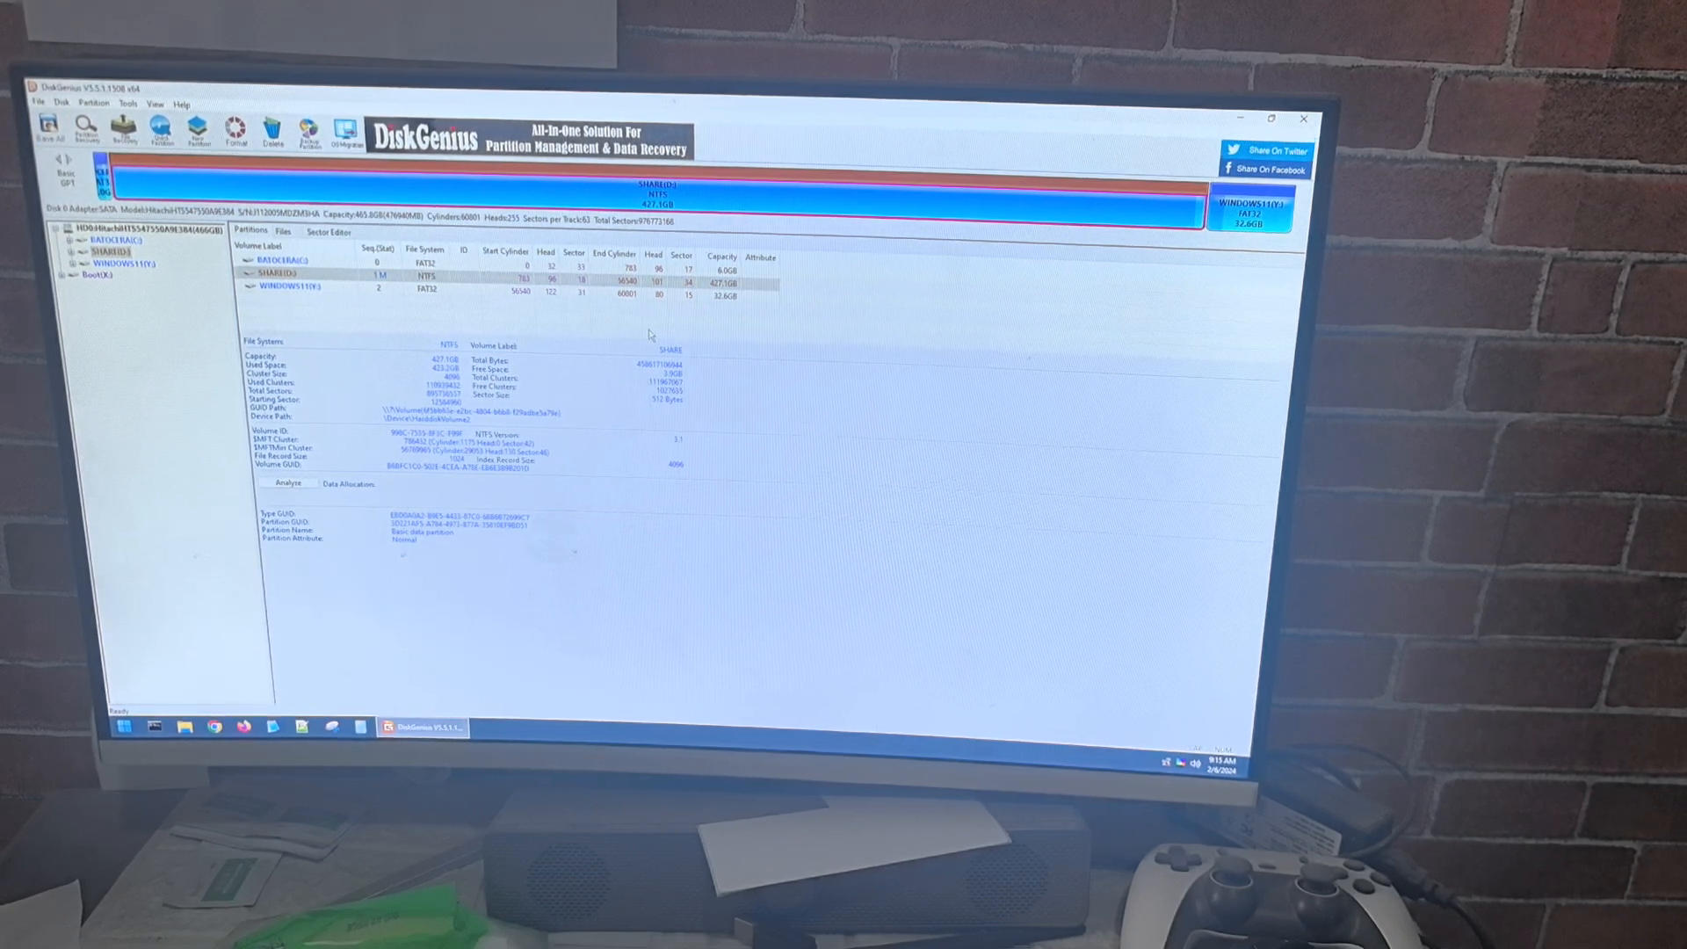